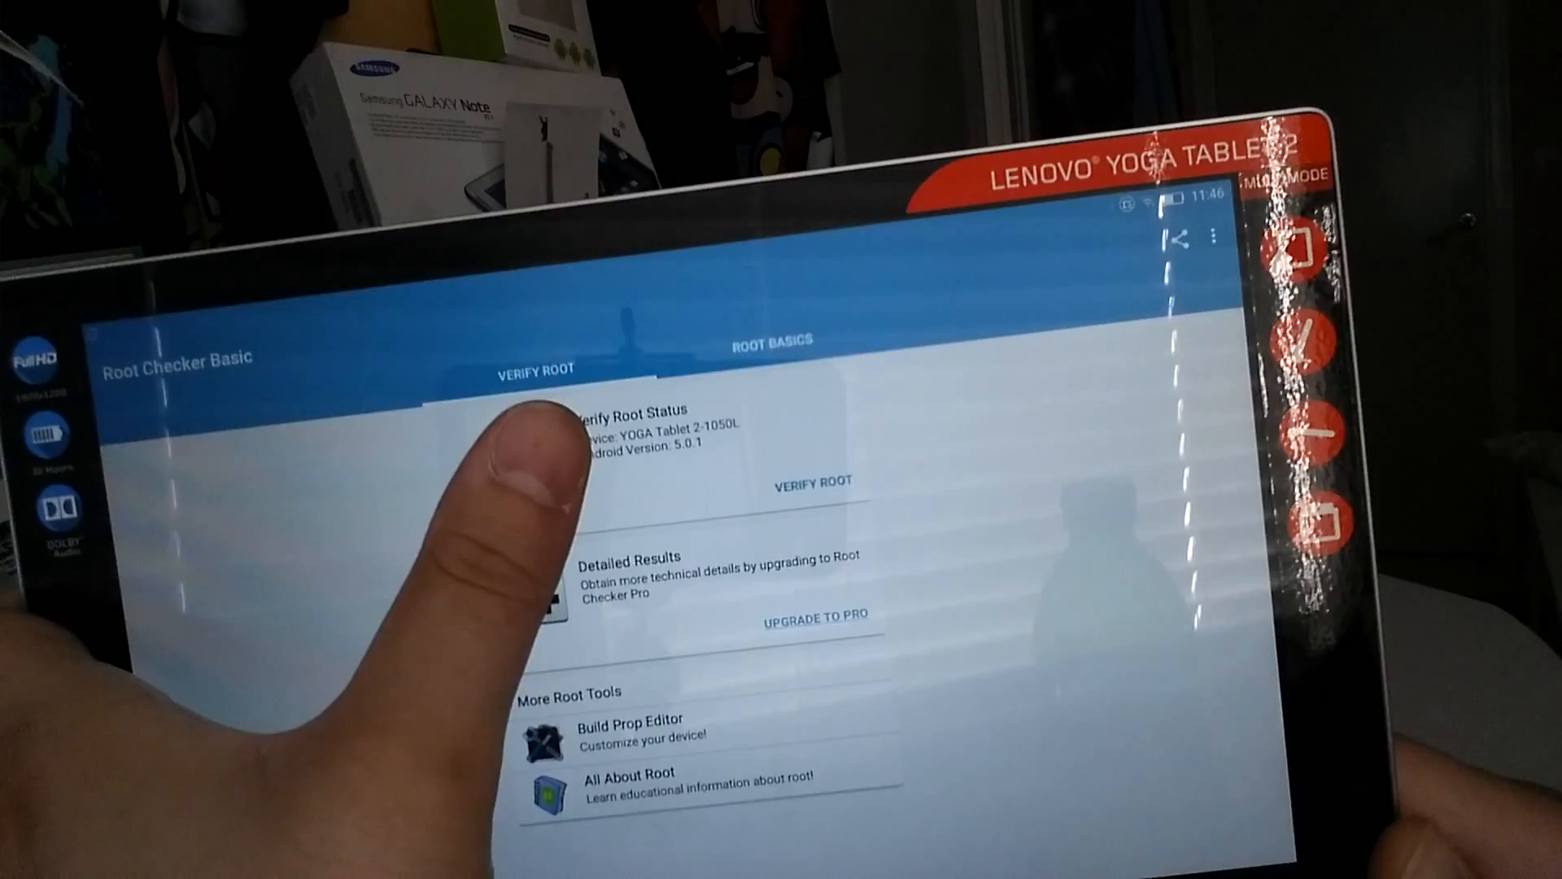
- Run Verify Root on the Lenovo Yoga Tablet 2 to confirm root is properly installed
{"action": "left_click", "coordinate": [812, 479]}
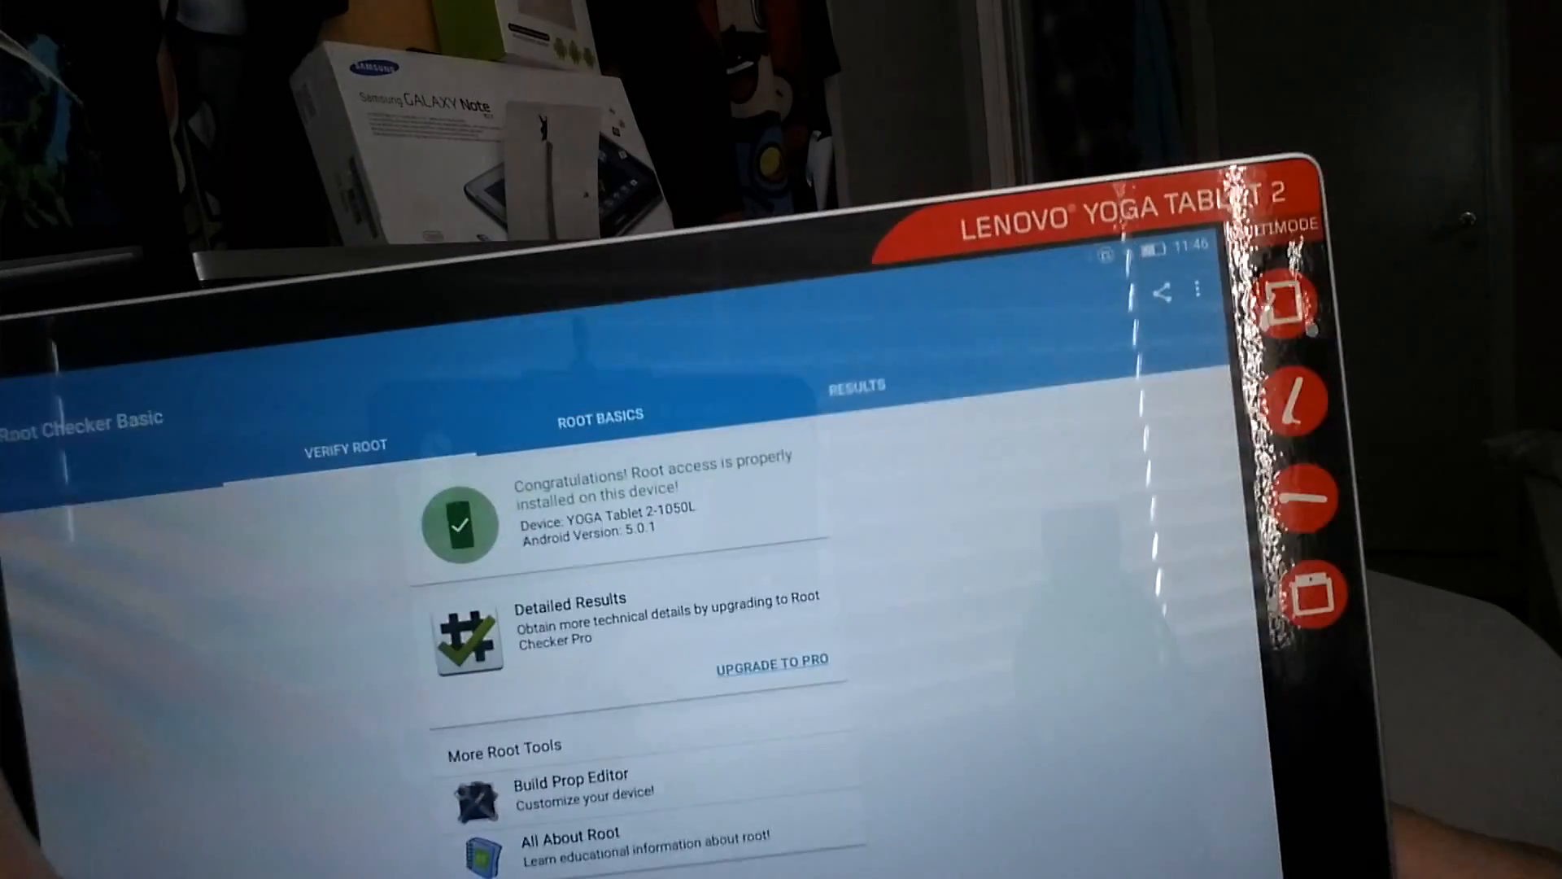